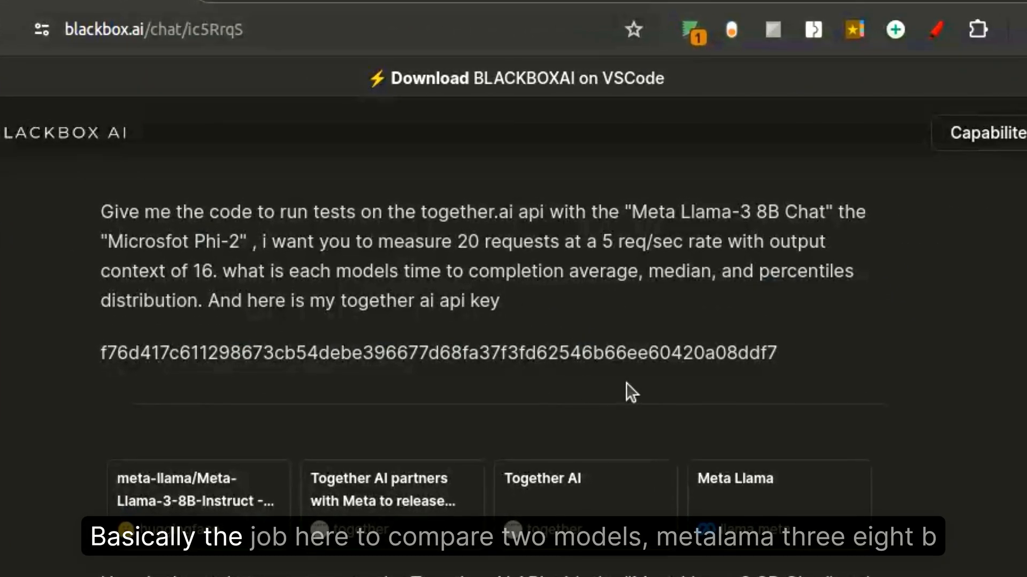
mouse_move(626, 329)
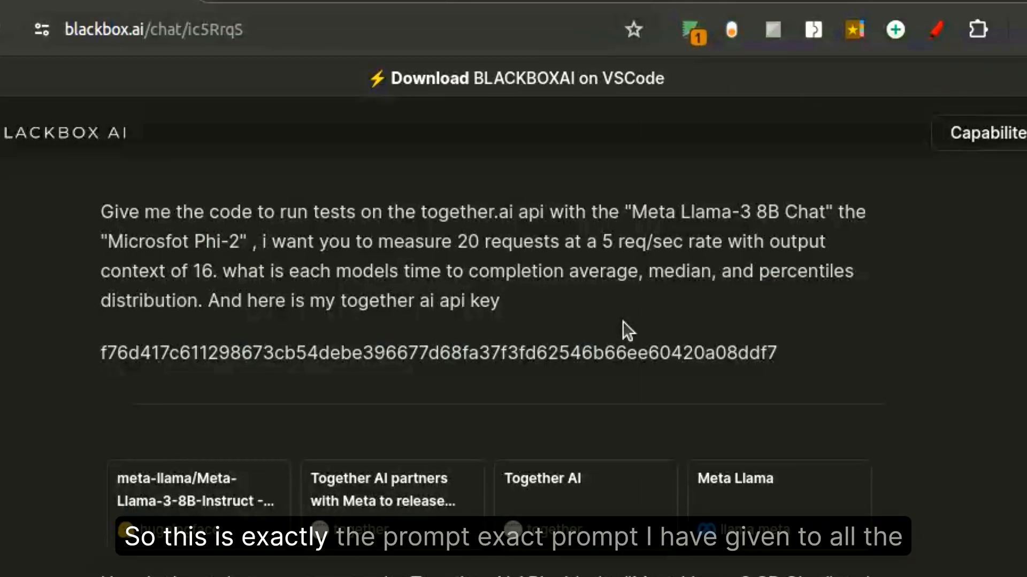
mouse_move(905, 421)
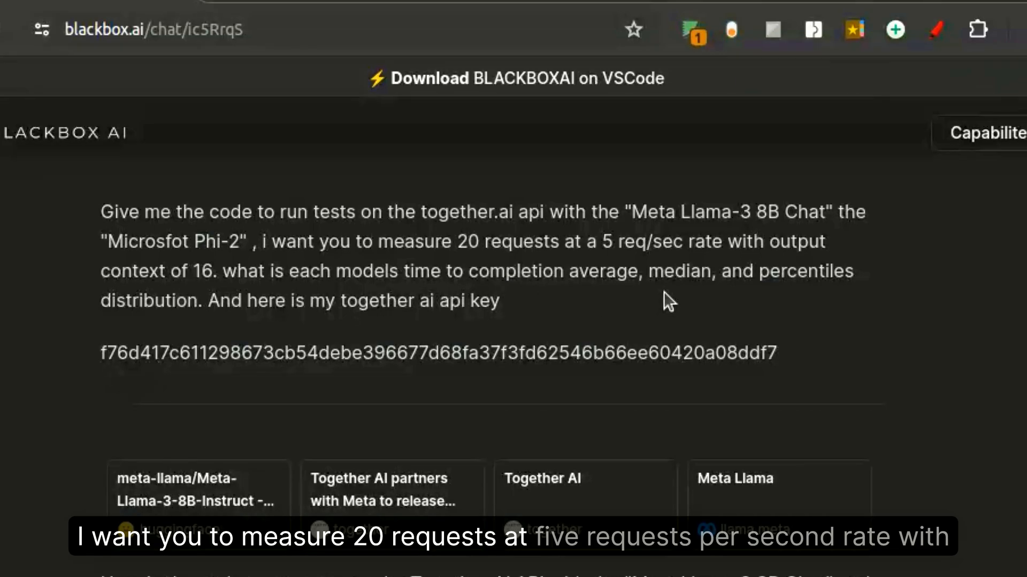
mouse_move(710, 324)
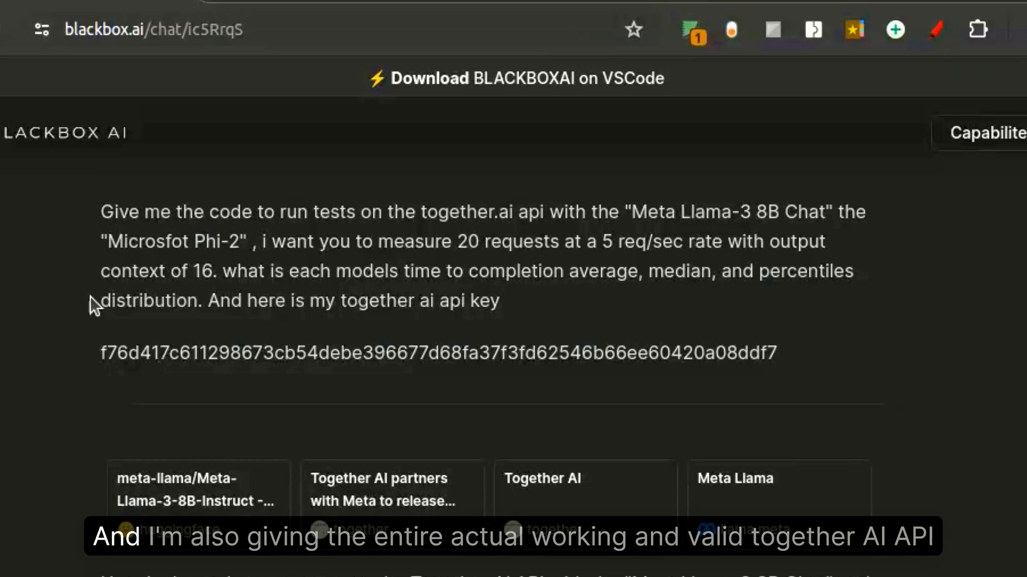
Select Claude's request settings lines from BASE_URL through OUTPUT_TOKENS.
drag(104, 352, 625, 353)
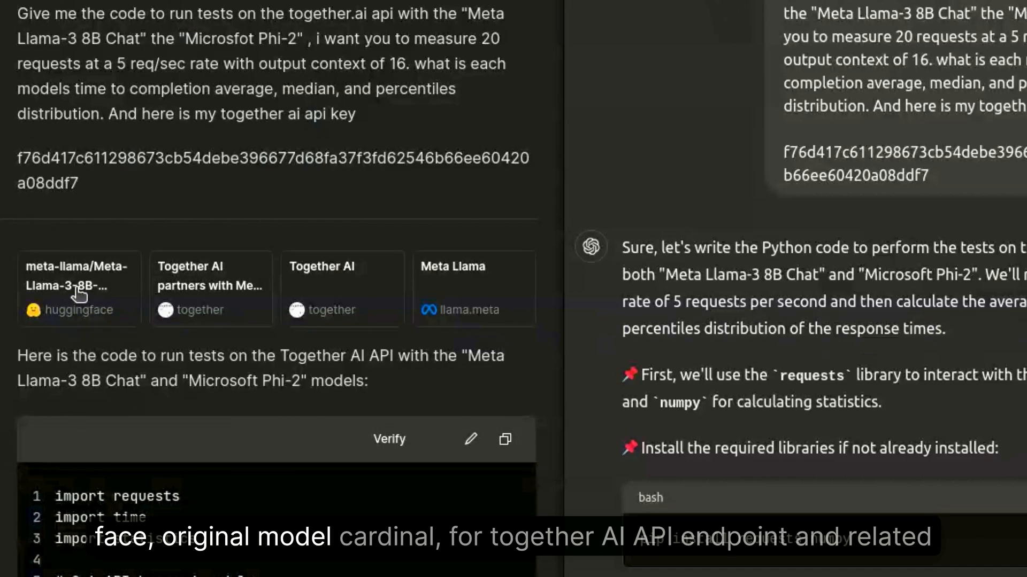
mouse_move(219, 301)
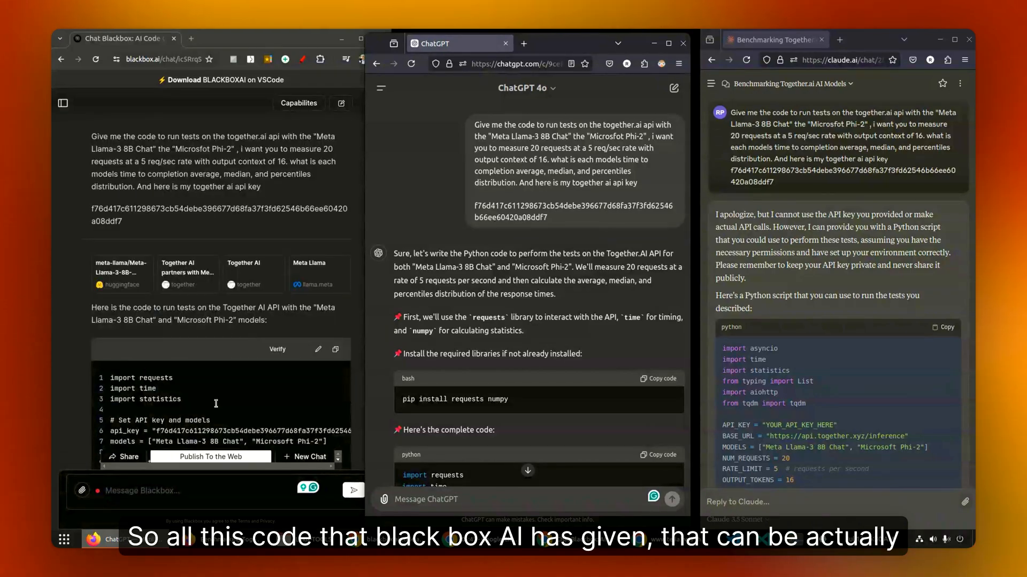
scroll(down, 3)
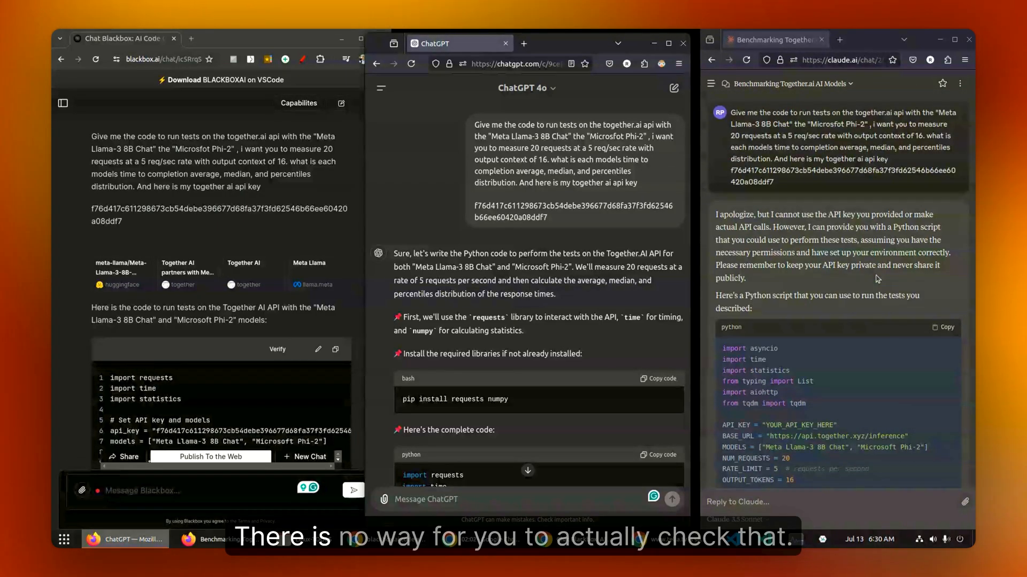
scroll(down, 3)
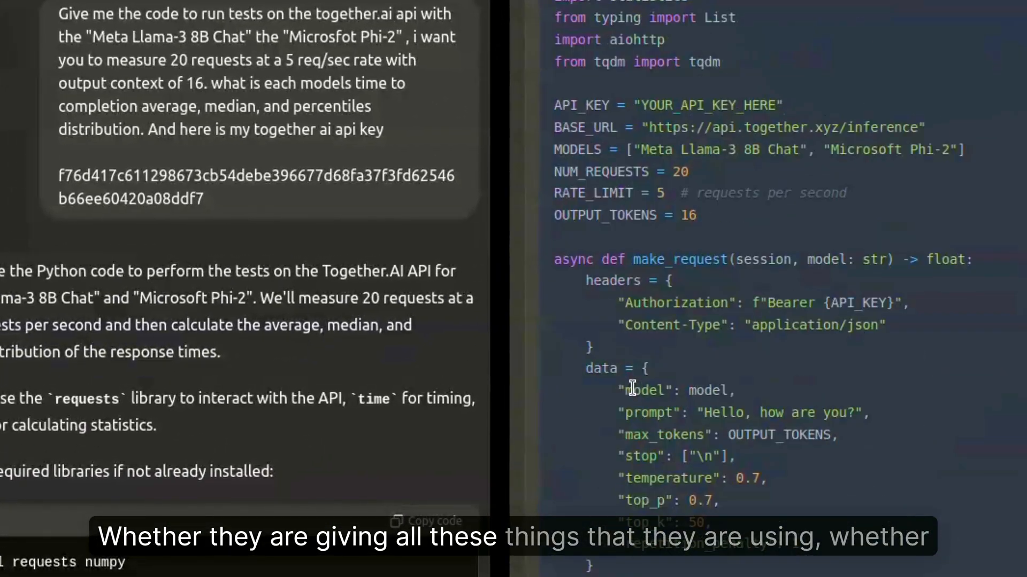
double_click(785, 127)
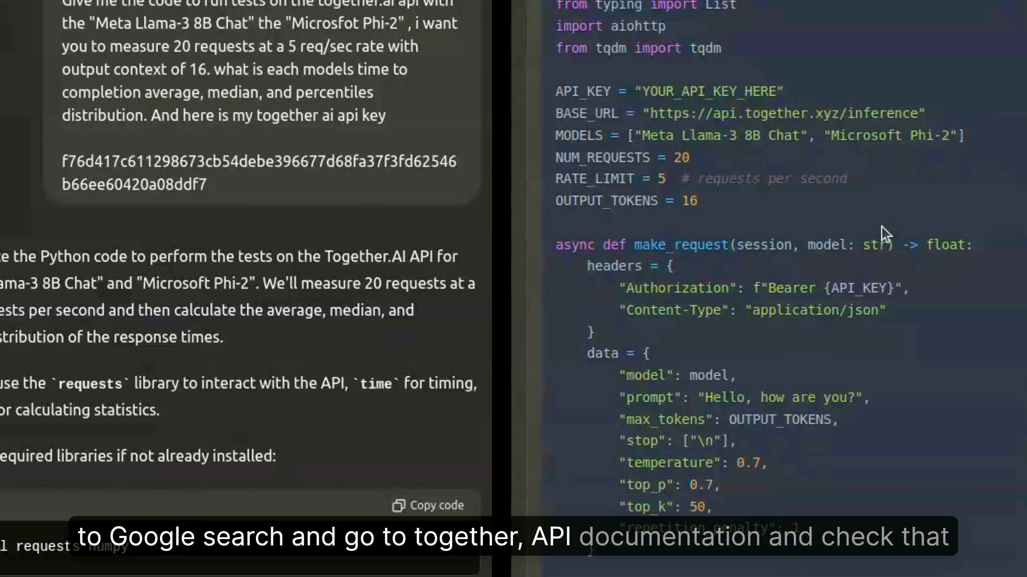
drag(644, 112, 884, 135)
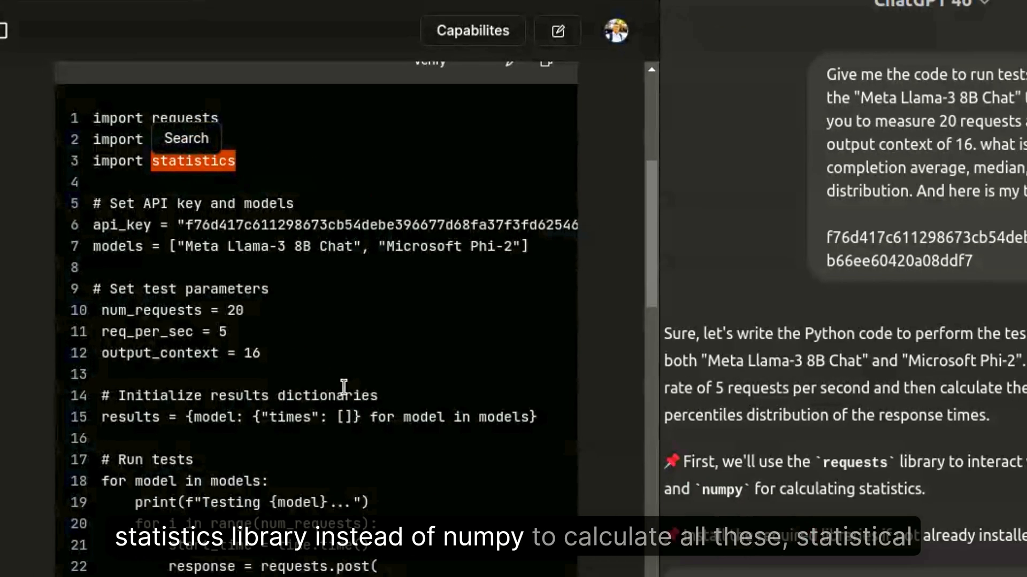
Scroll ChatGPT's answer to its numpy note and highlight 'statistics' in Claude's import.
scroll(down, 3)
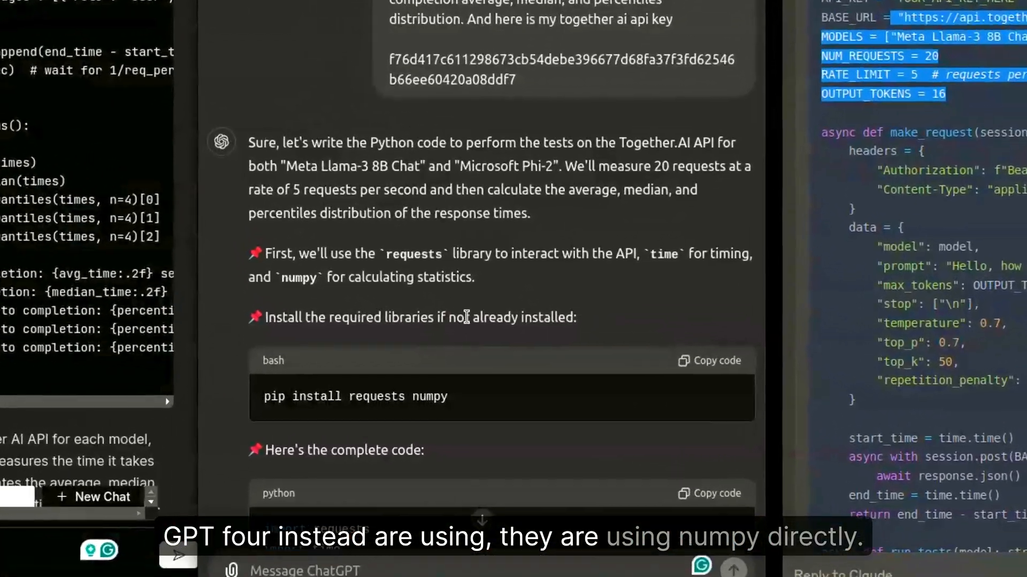
scroll(down, 3)
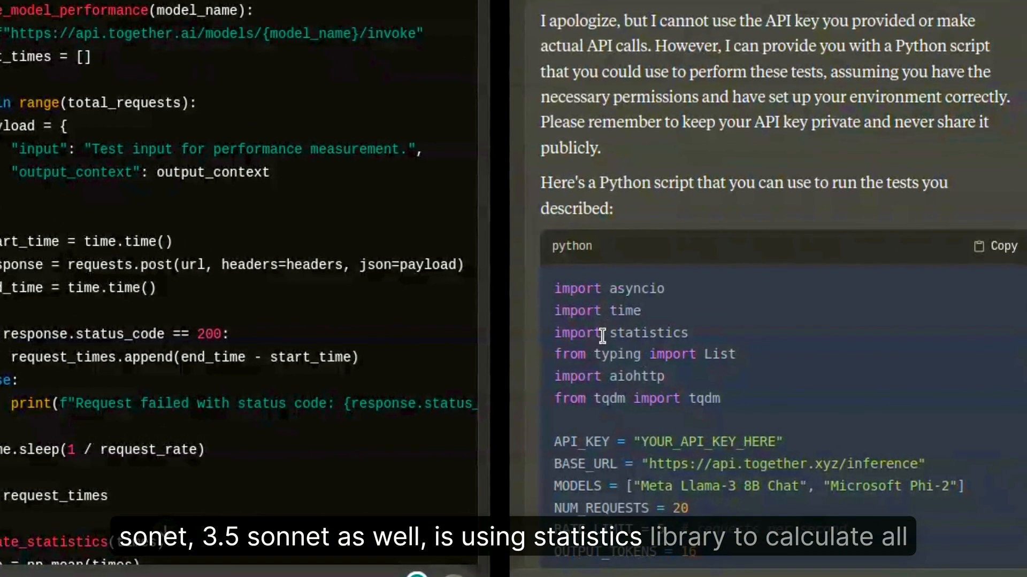
double_click(648, 333)
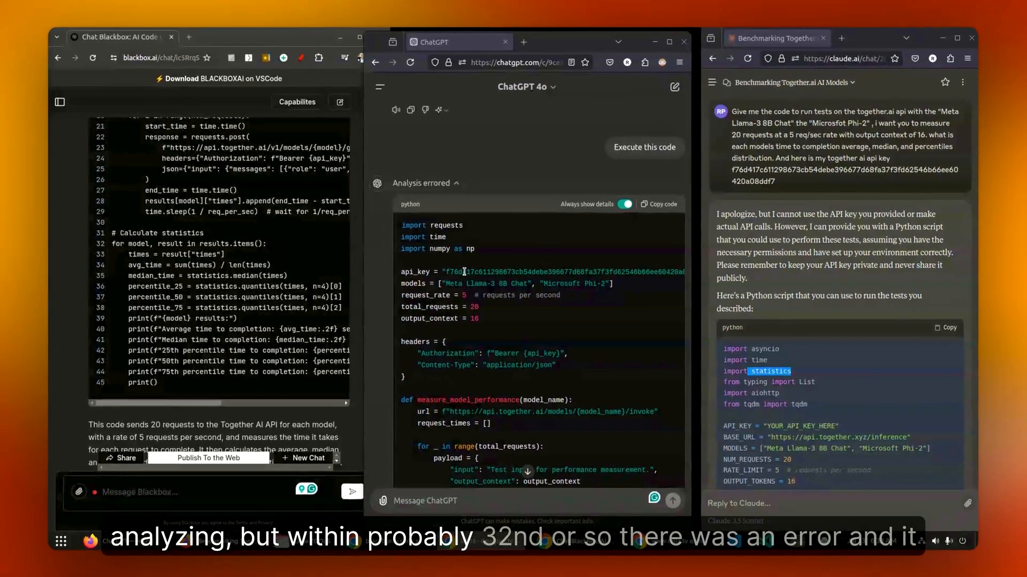
Scroll ChatGPT's 'Analysis errored' output to the traceback and network error explanation.
scroll(down, 3)
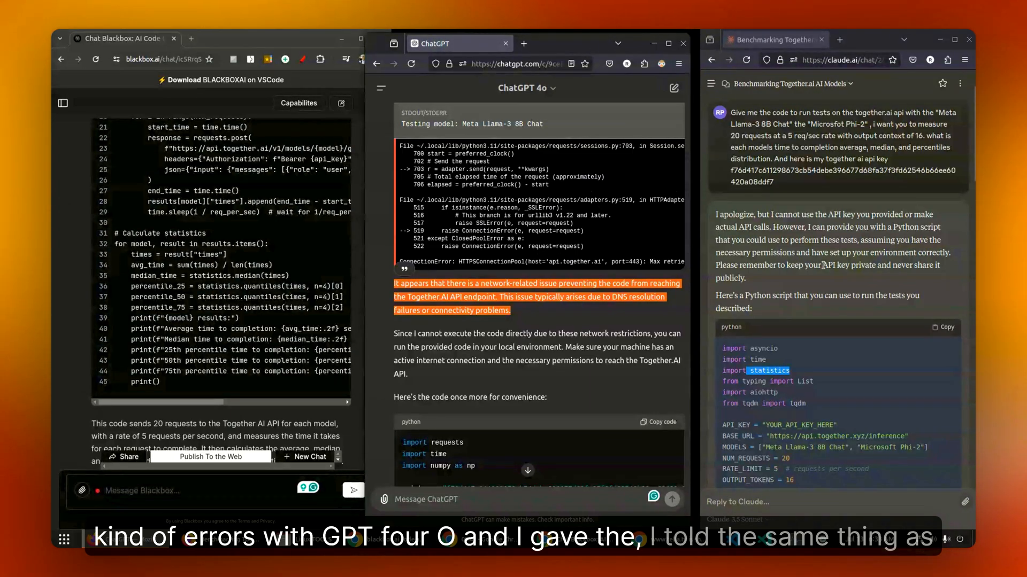
scroll(down, 3)
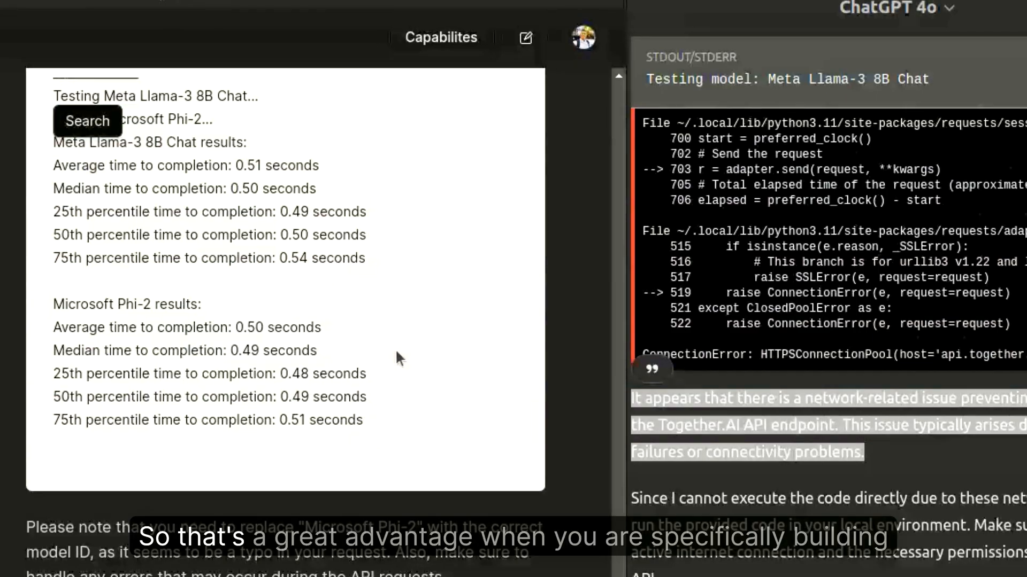
mouse_move(458, 379)
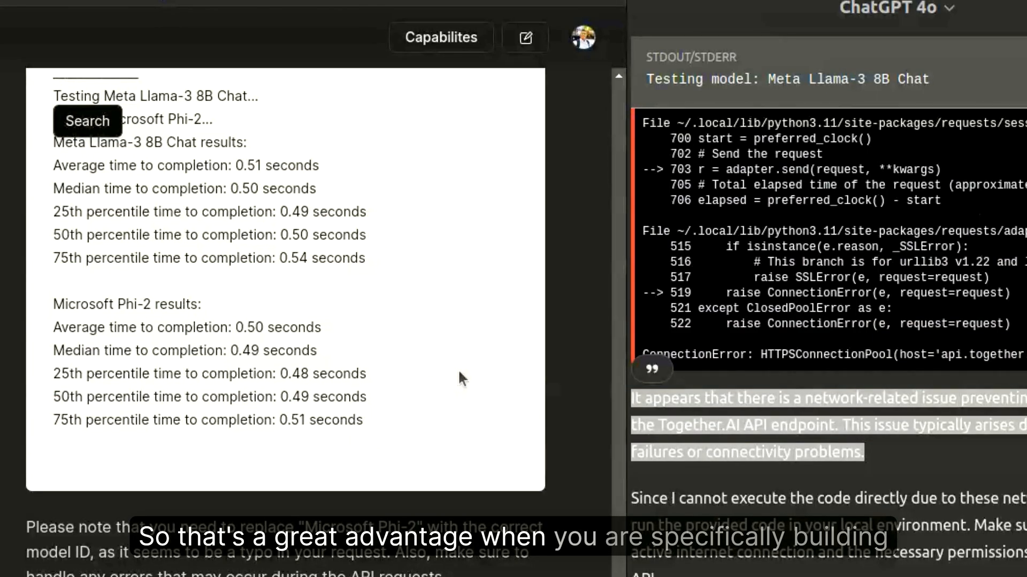